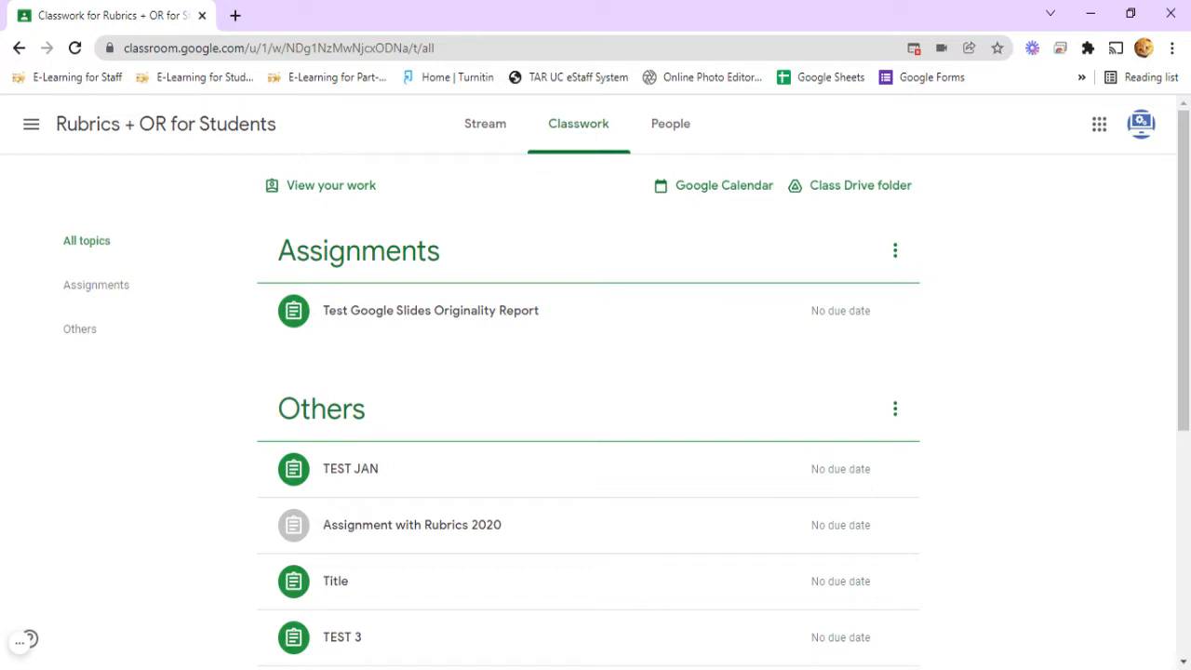
pyautogui.moveTo(1017, 338)
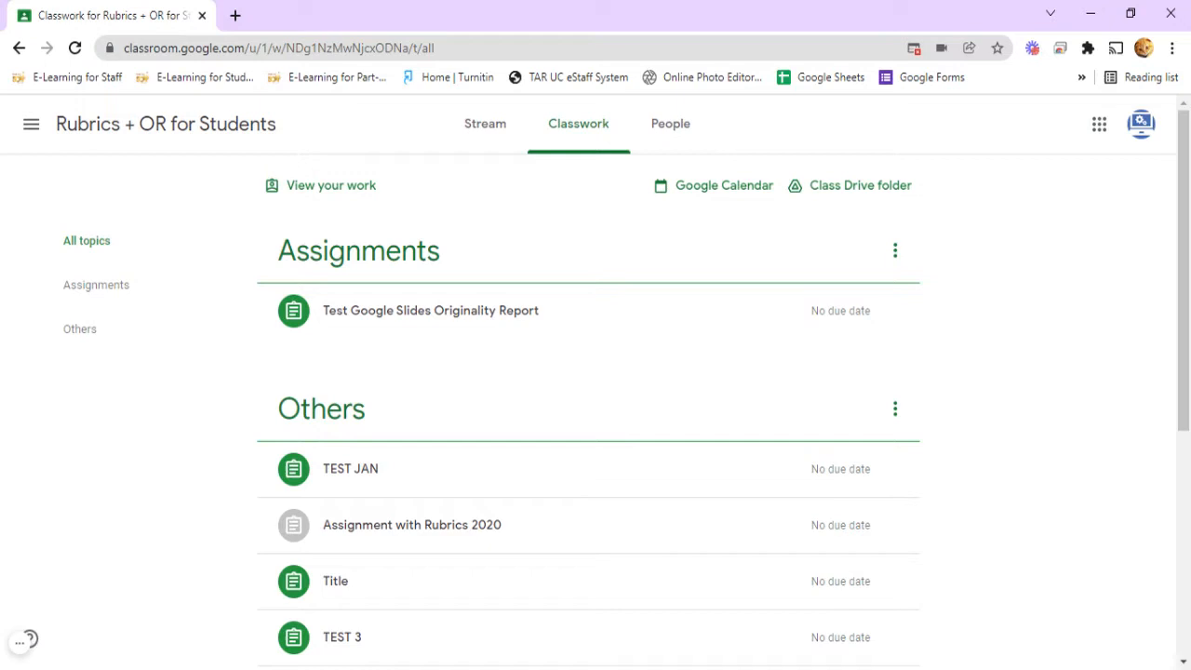
pyautogui.moveTo(520, 309)
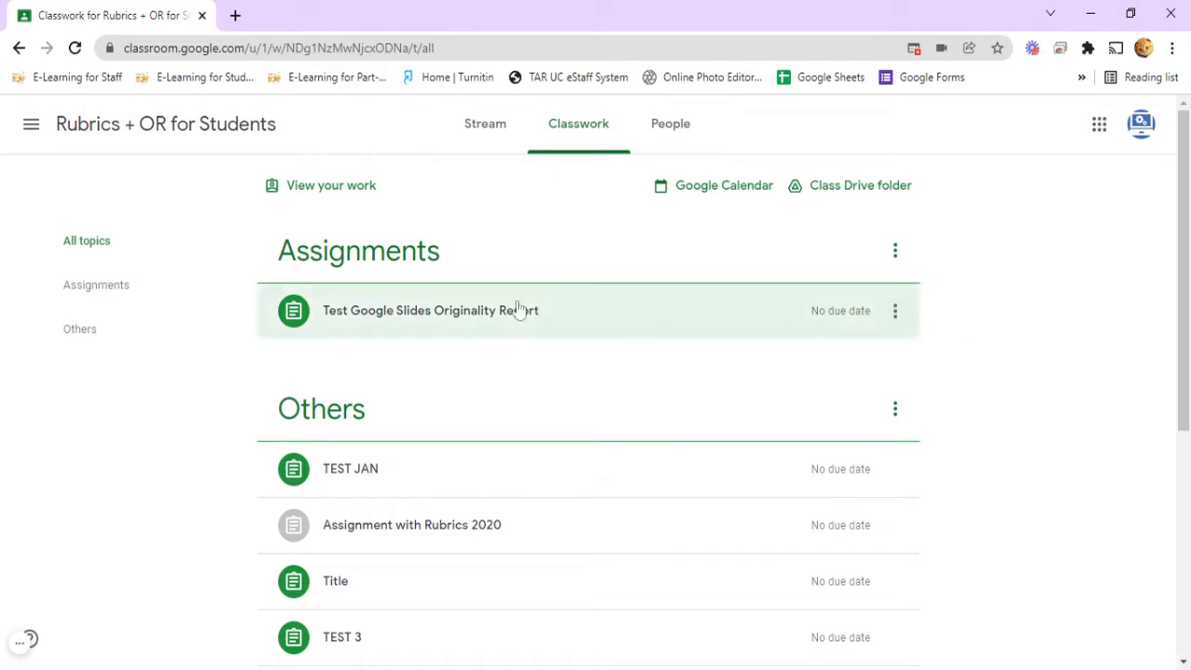
# - Open the 'Test Google Slides Originality Report' assignment and show its add-work options
pyautogui.click(430, 310)
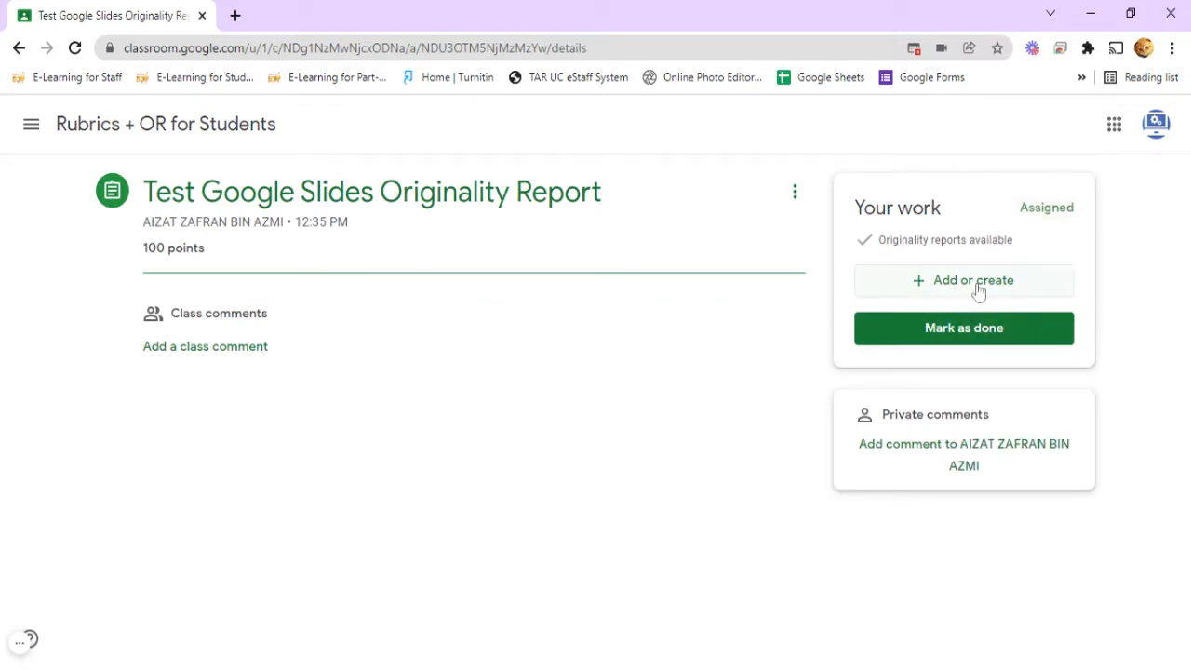
pyautogui.click(963, 279)
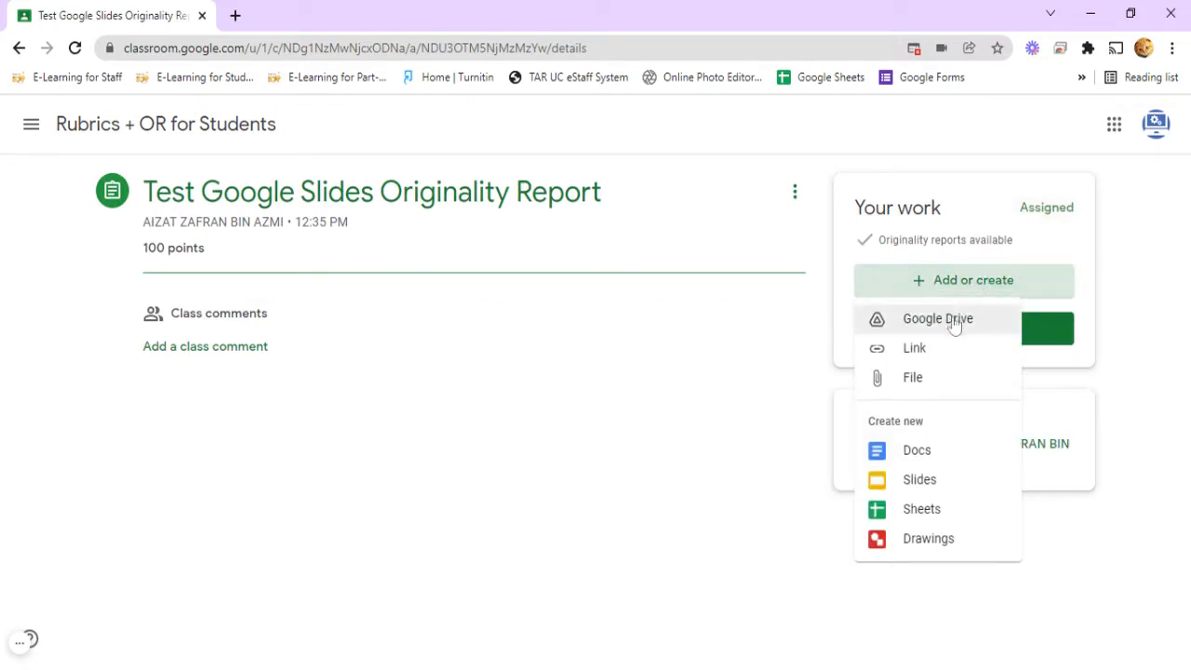
# - Insert the FUEL slides file from Google Drive's Recent files as your work
pyautogui.click(937, 318)
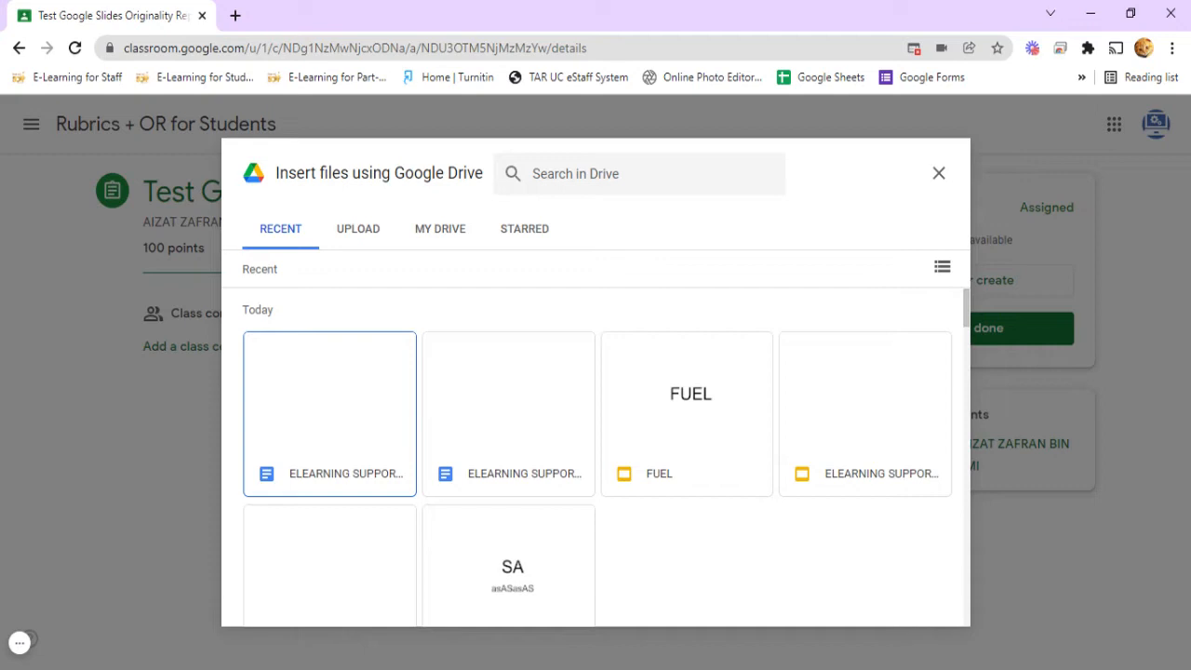
pyautogui.moveTo(814, 395)
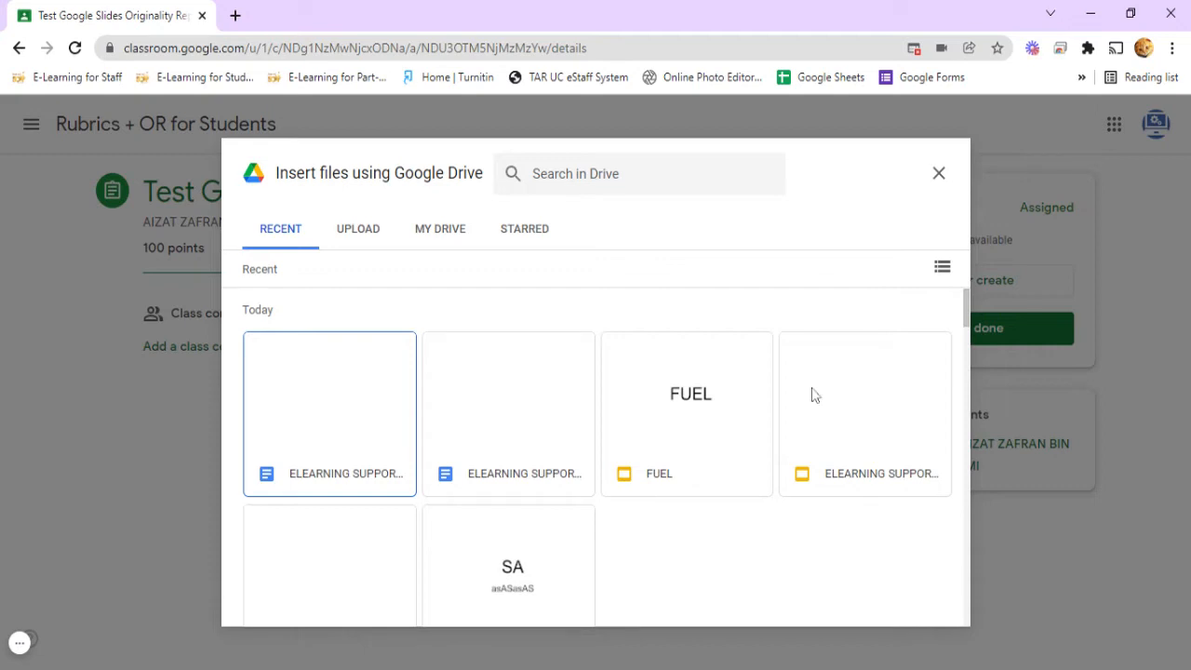
pyautogui.click(687, 413)
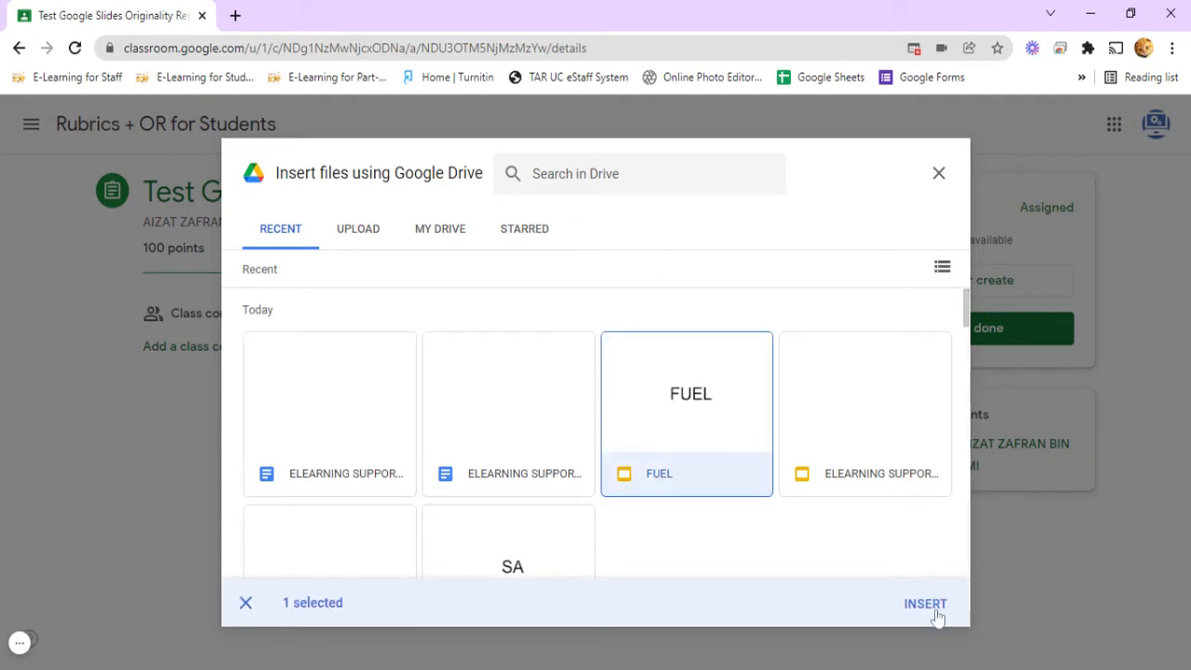
pyautogui.click(925, 603)
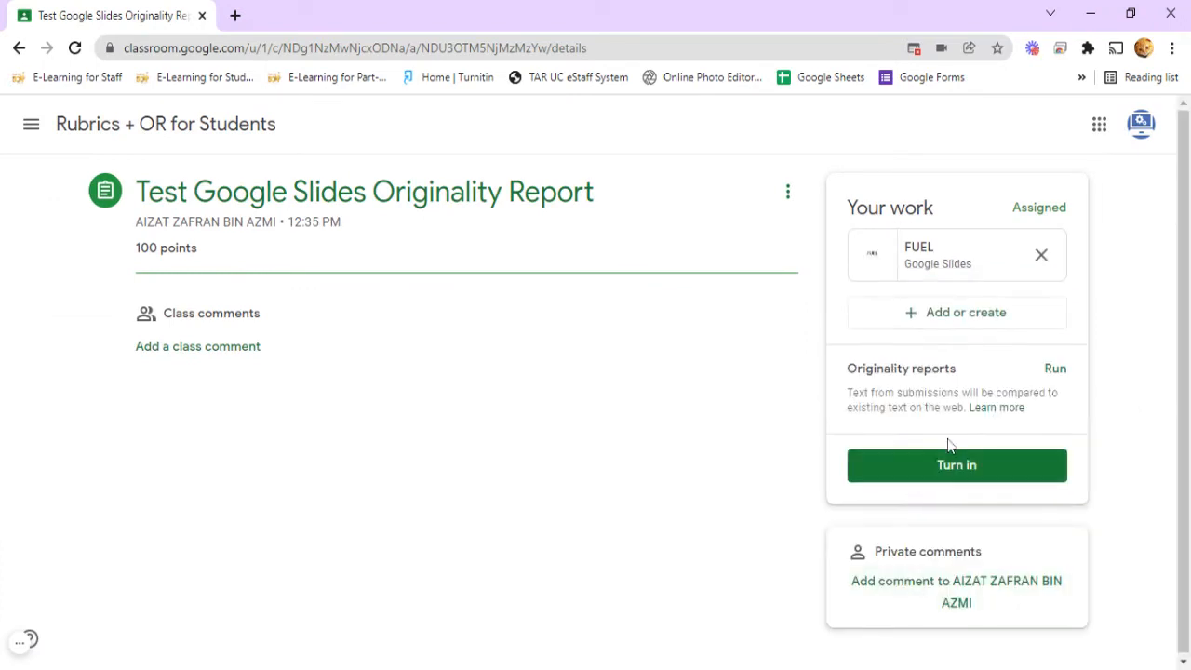
pyautogui.moveTo(1055, 372)
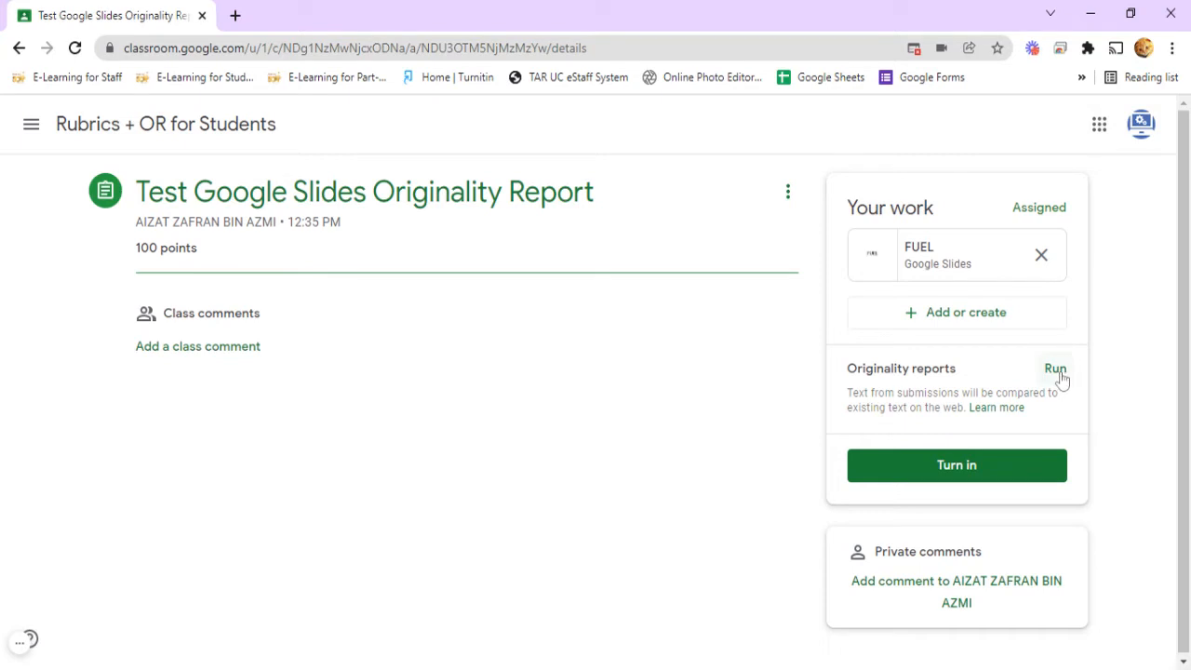
# - Run and confirm an originality report on the attached FUEL slides
pyautogui.click(1055, 368)
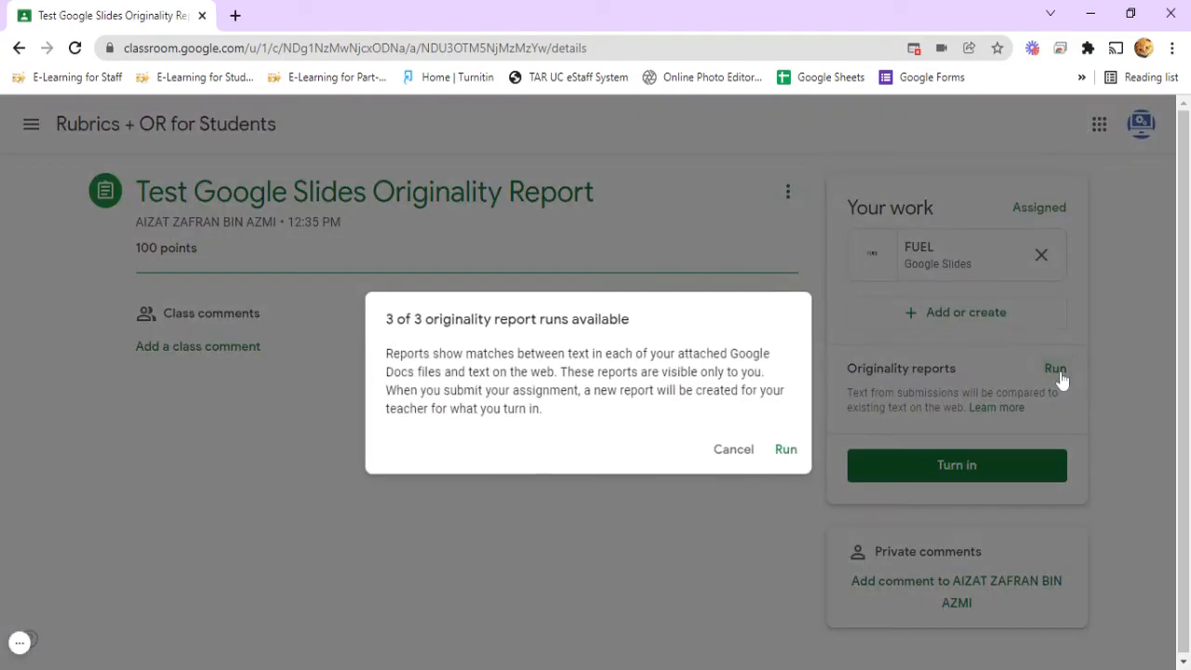
pyautogui.click(785, 448)
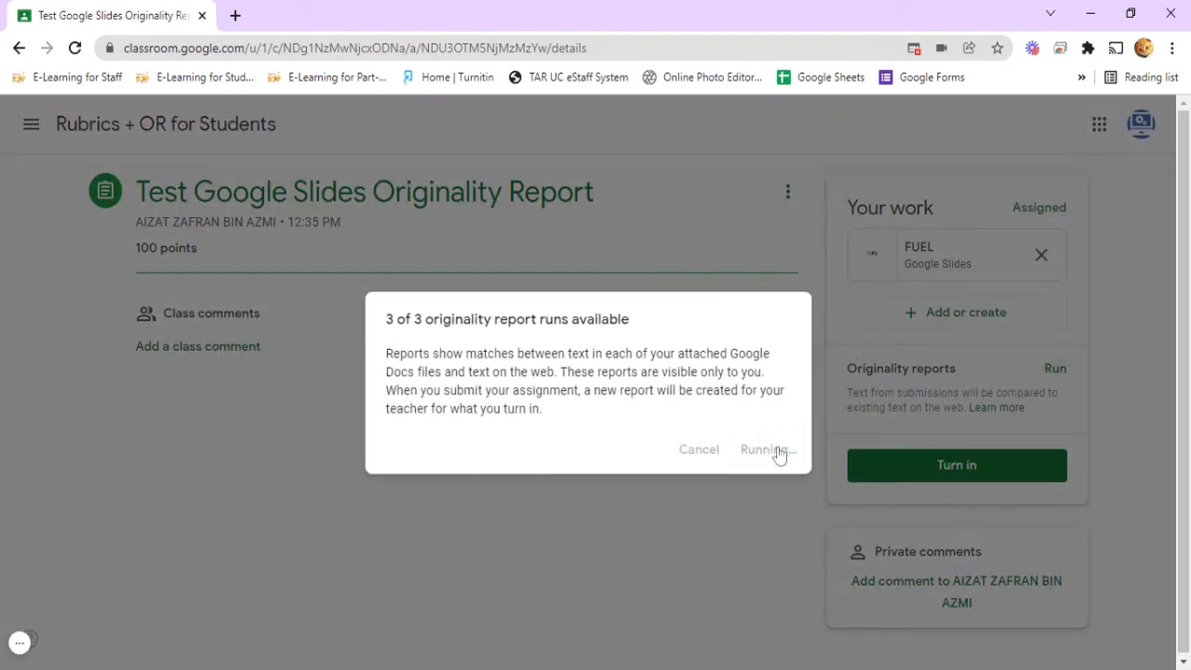
pyautogui.click(761, 449)
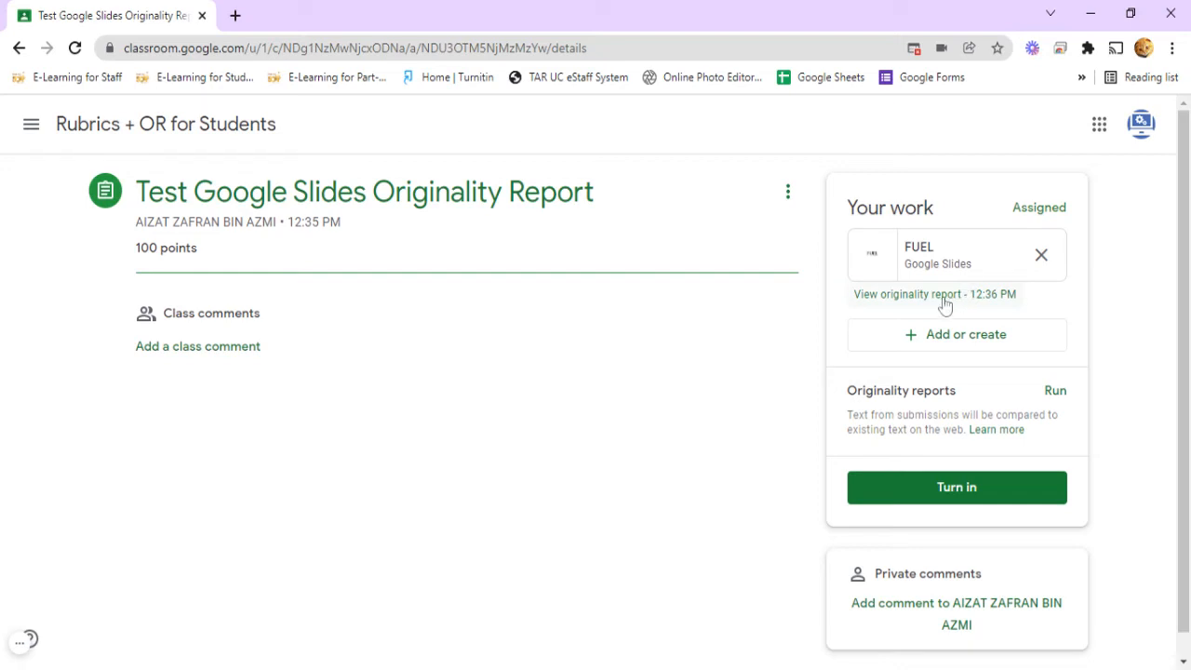
# - Open FUEL's originality report and scroll through its seven flagged passages
pyautogui.click(933, 294)
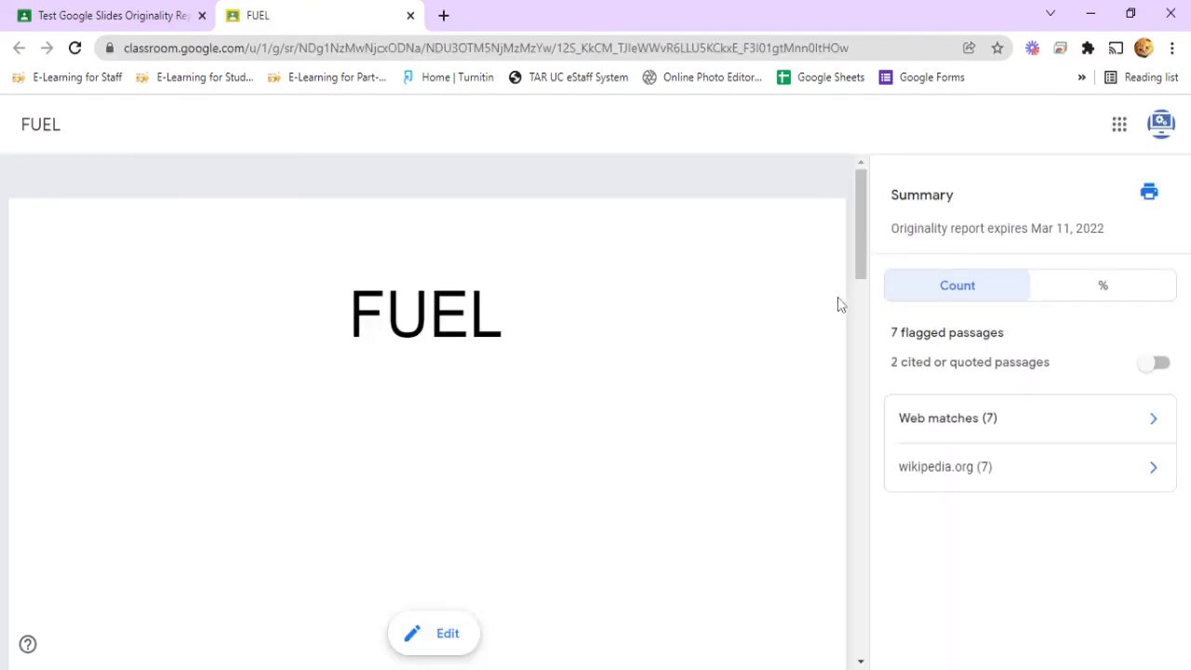
pyautogui.scroll(-3)
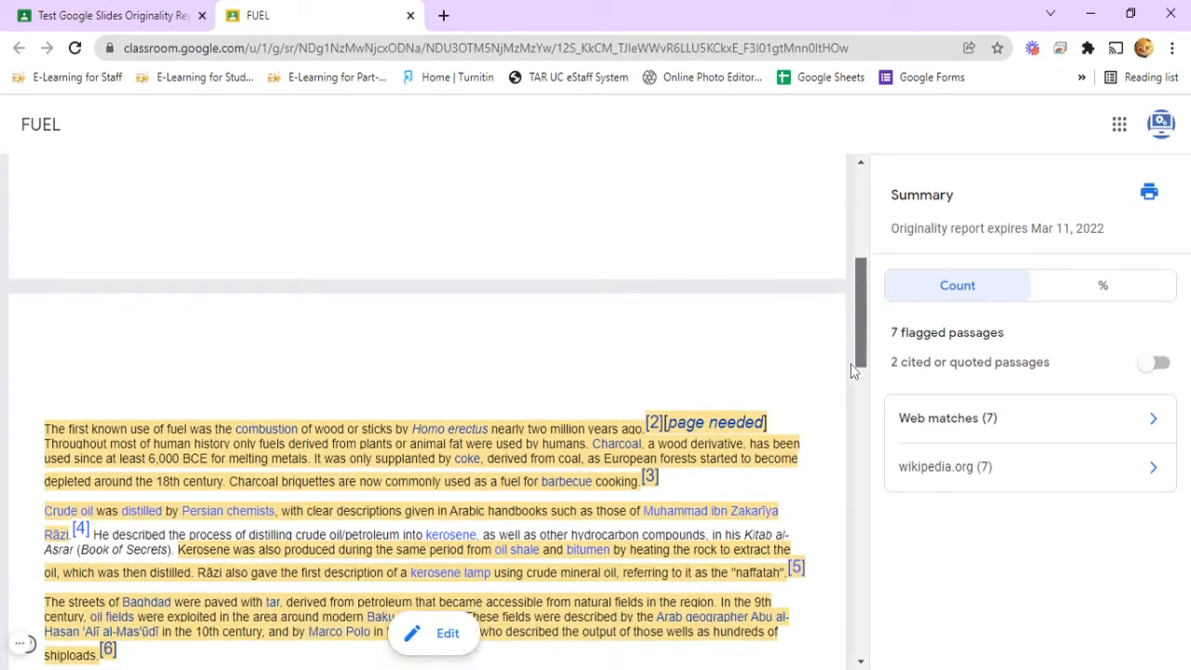
pyautogui.scroll(-3)
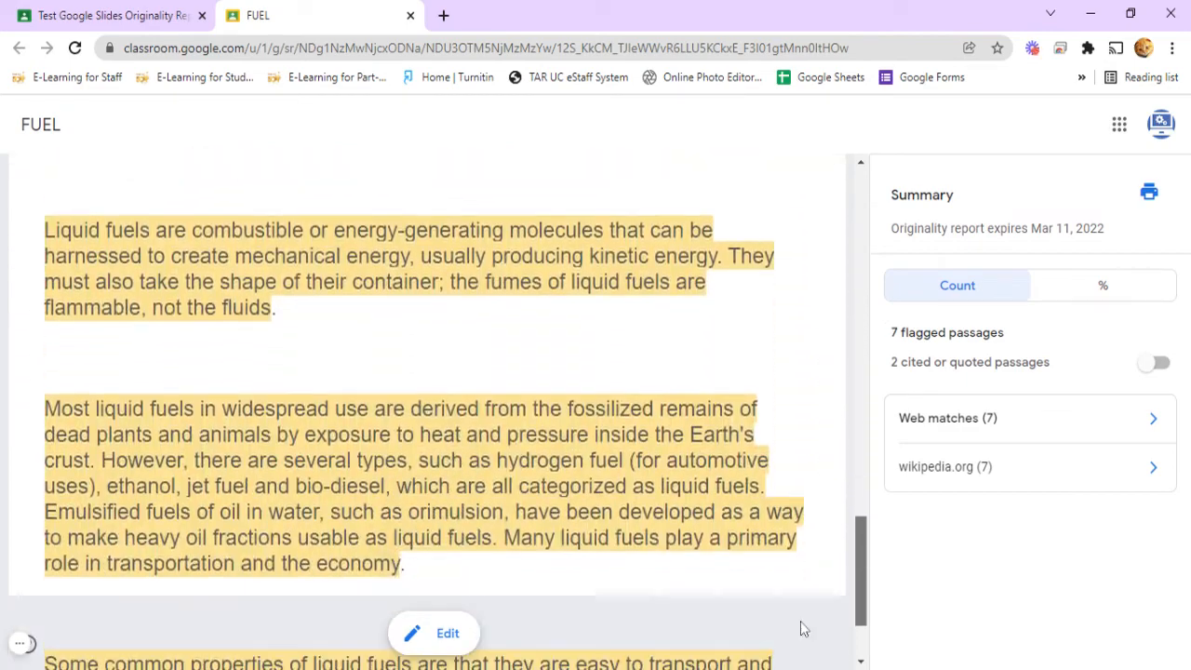
pyautogui.scroll(-3)
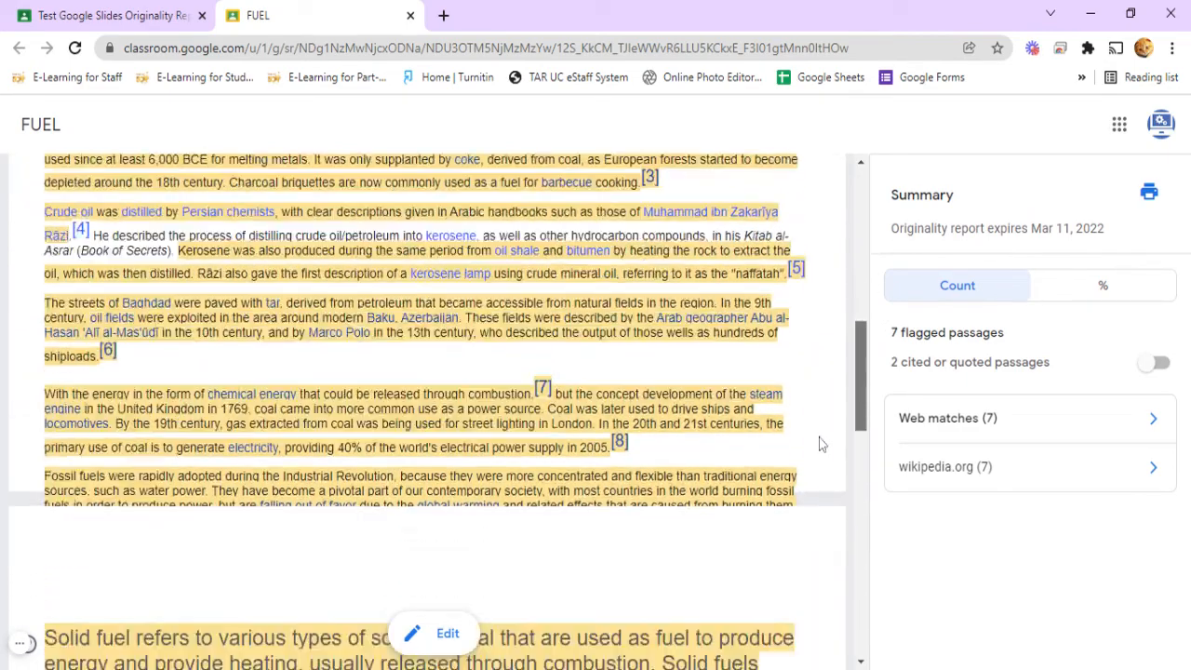
pyautogui.scroll(-3)
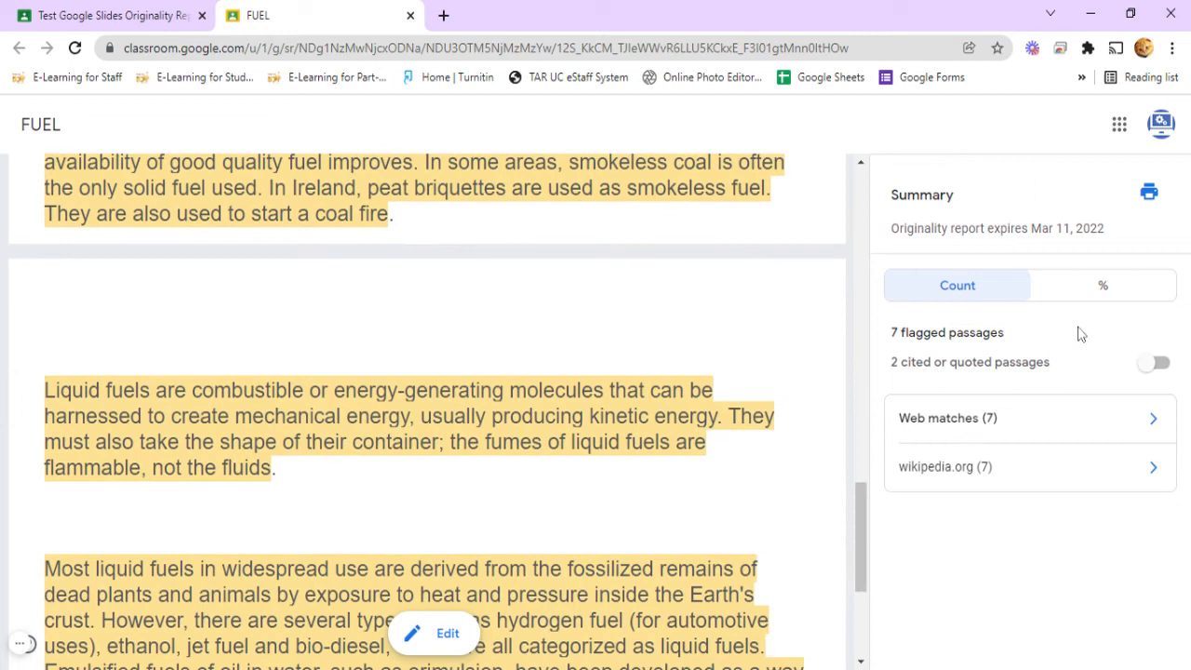
# - Toggle the flagged content between count and 93% percentage, then return to the assignment
pyautogui.click(1102, 284)
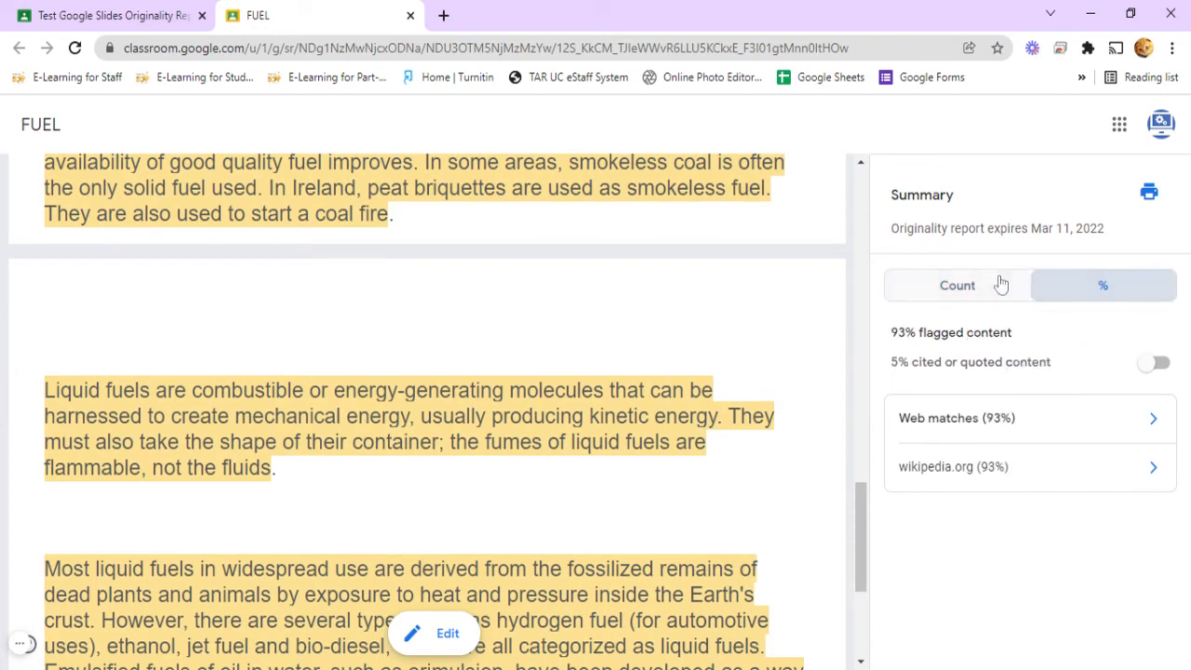
pyautogui.click(956, 285)
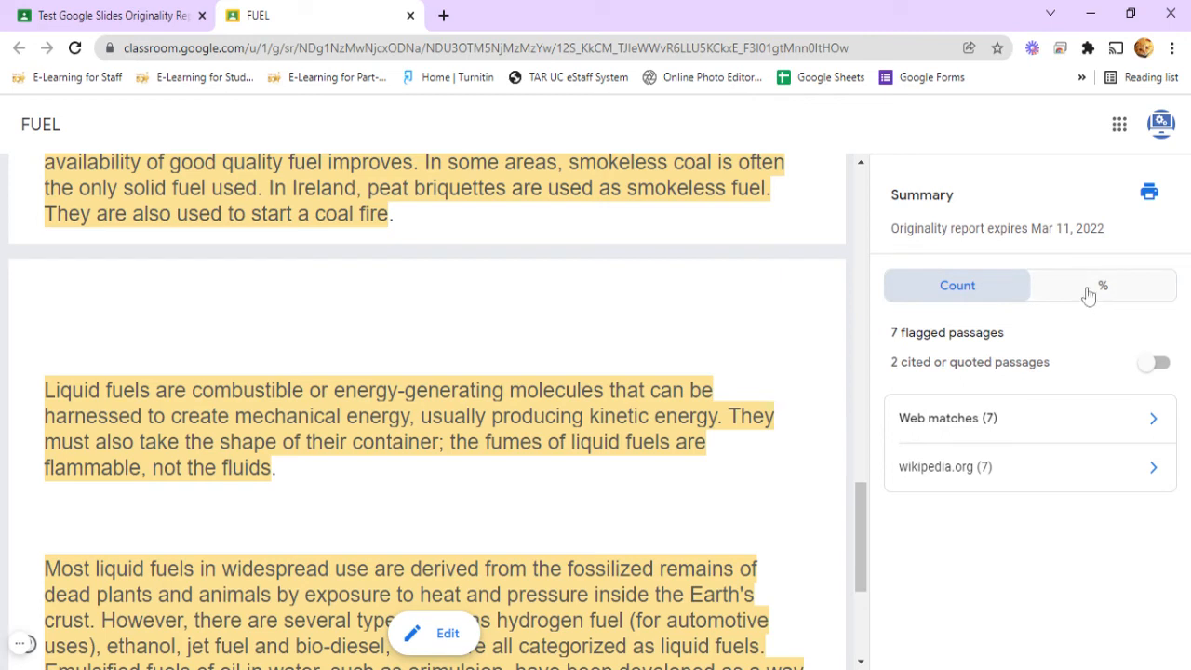
pyautogui.click(1102, 285)
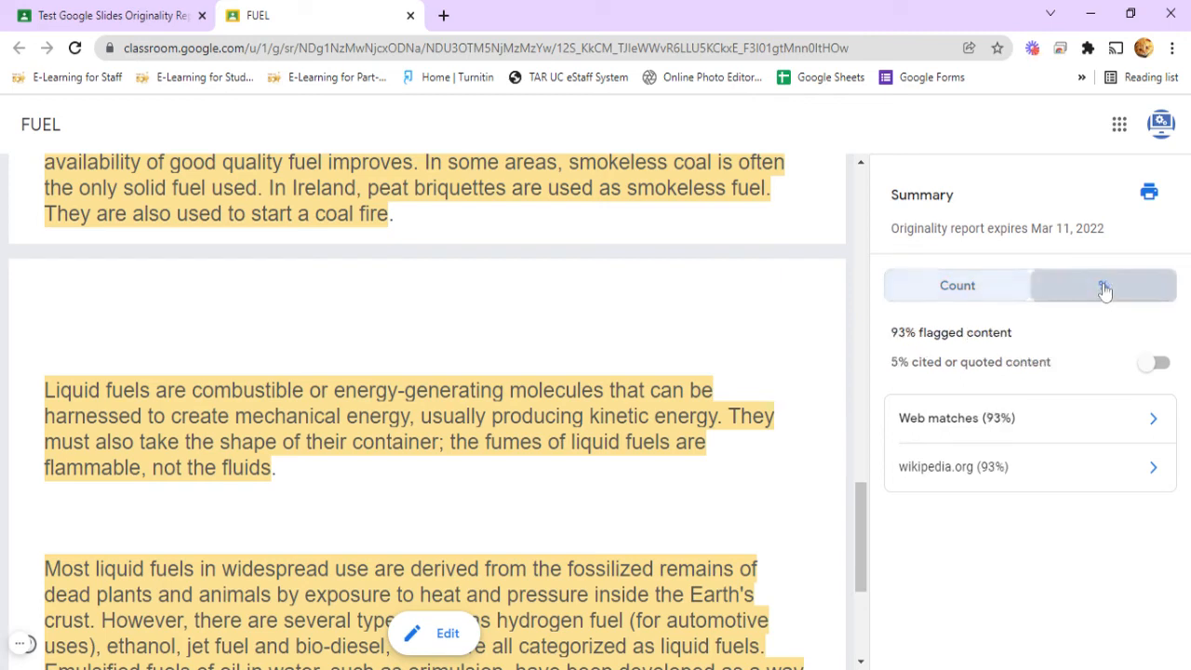
pyautogui.click(1103, 285)
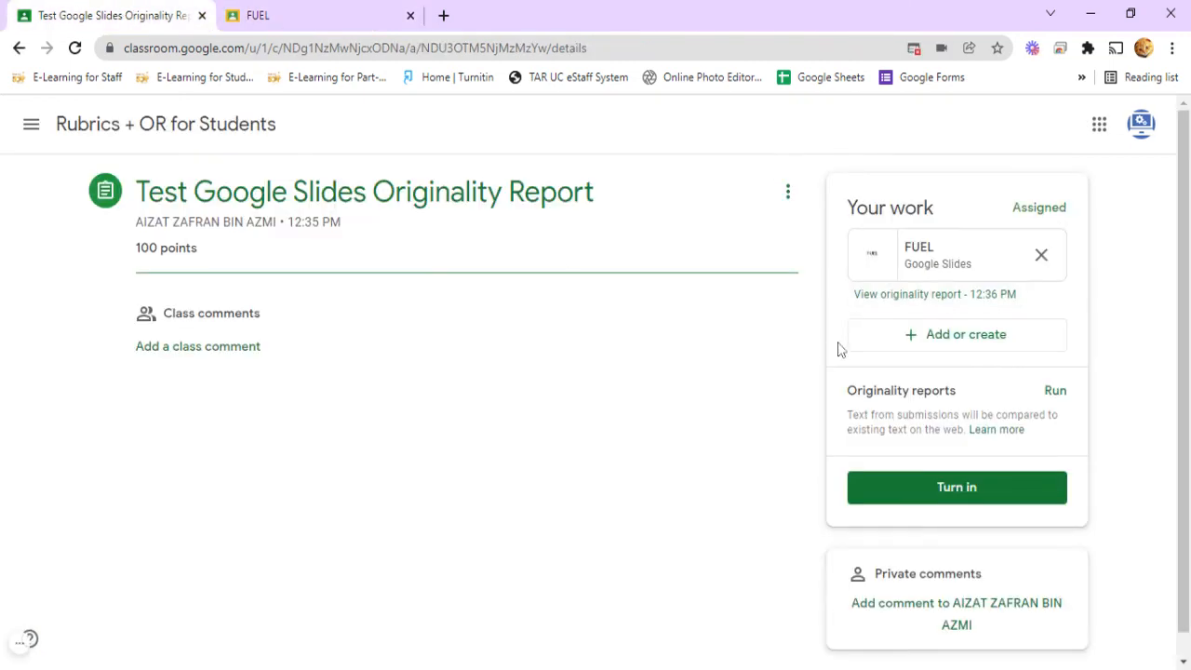
# - Turn in and confirm the assignment with the FUEL attachment
pyautogui.click(956, 487)
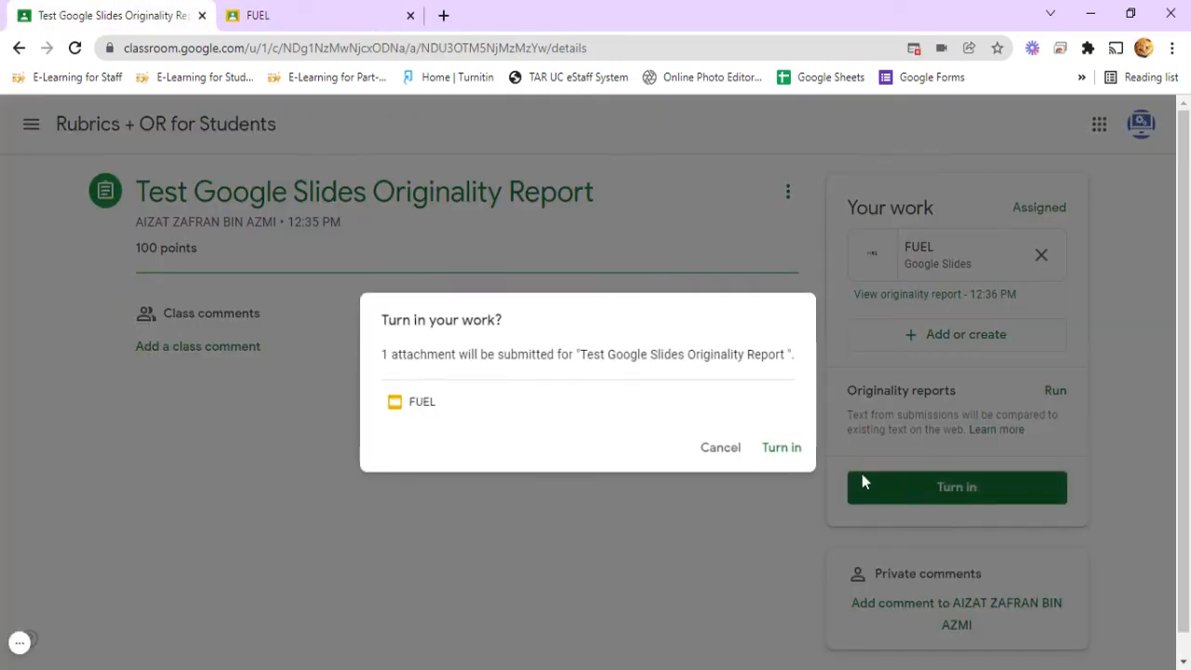
pyautogui.click(781, 448)
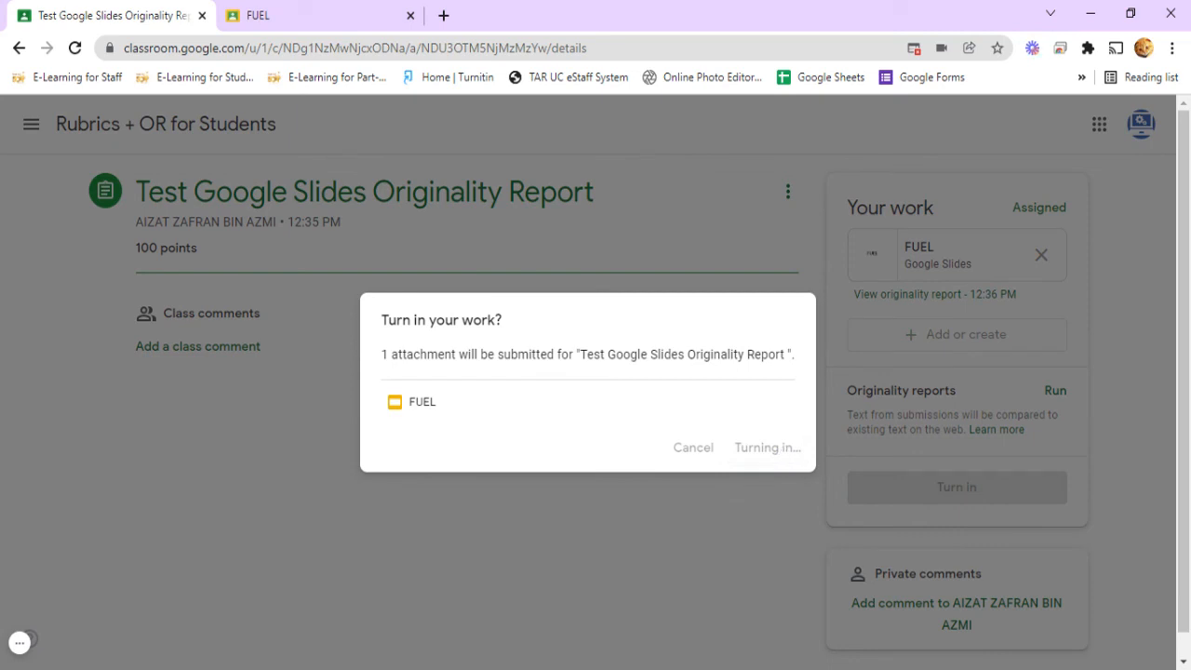
pyautogui.click(766, 447)
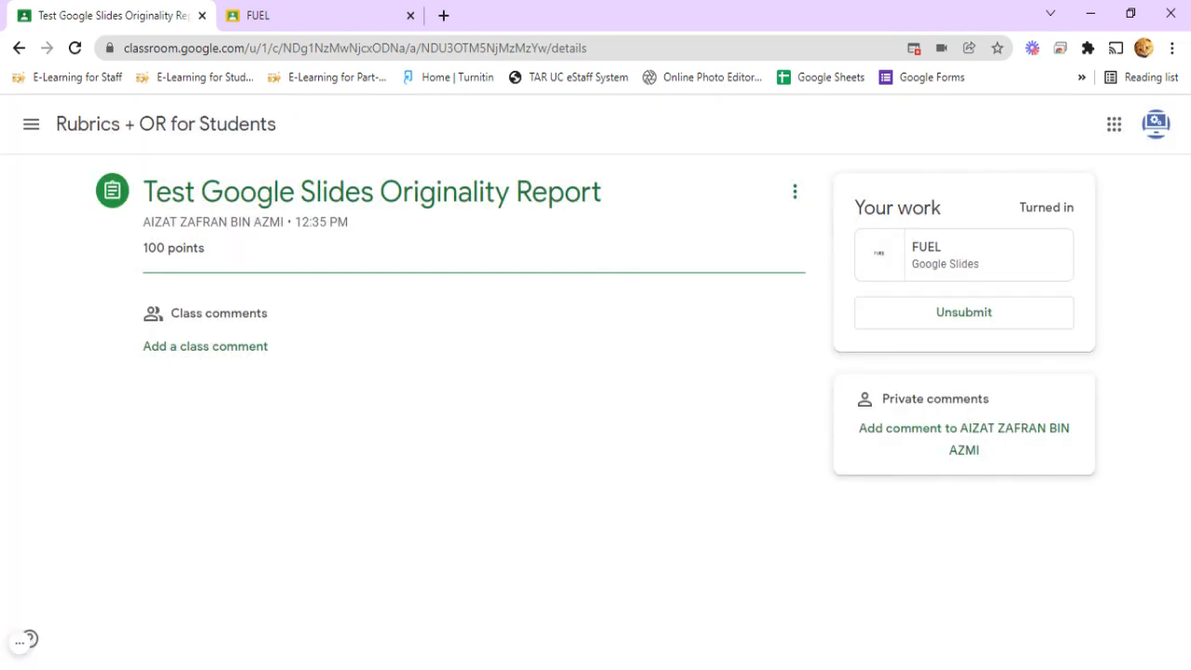